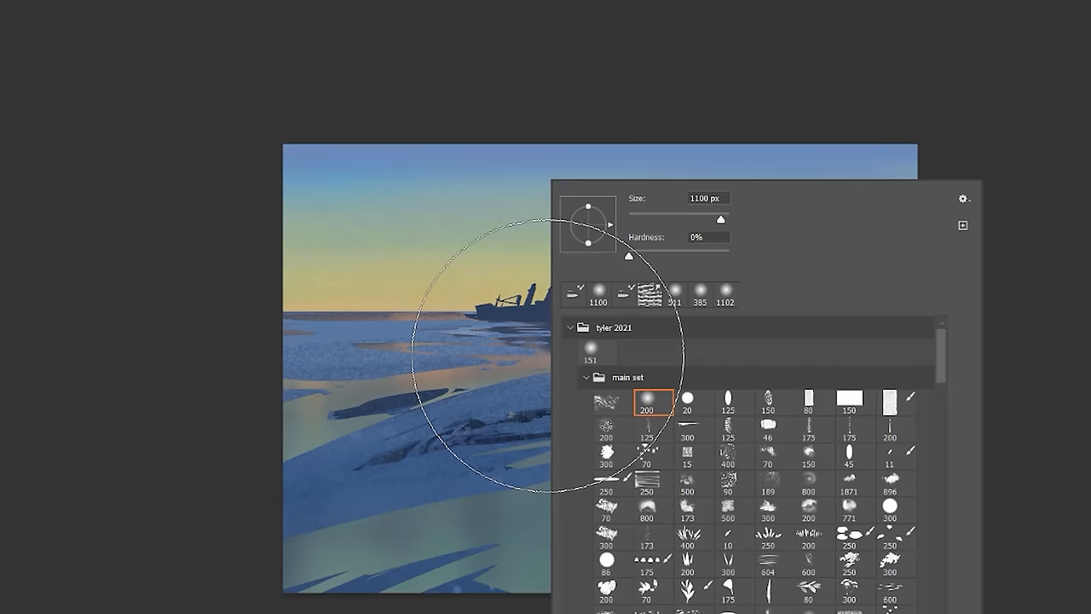
# - Paint a pink-mauve cumulus cloud mass above the horizon behind the ship with a soft round brush
pyautogui.scroll(-3)
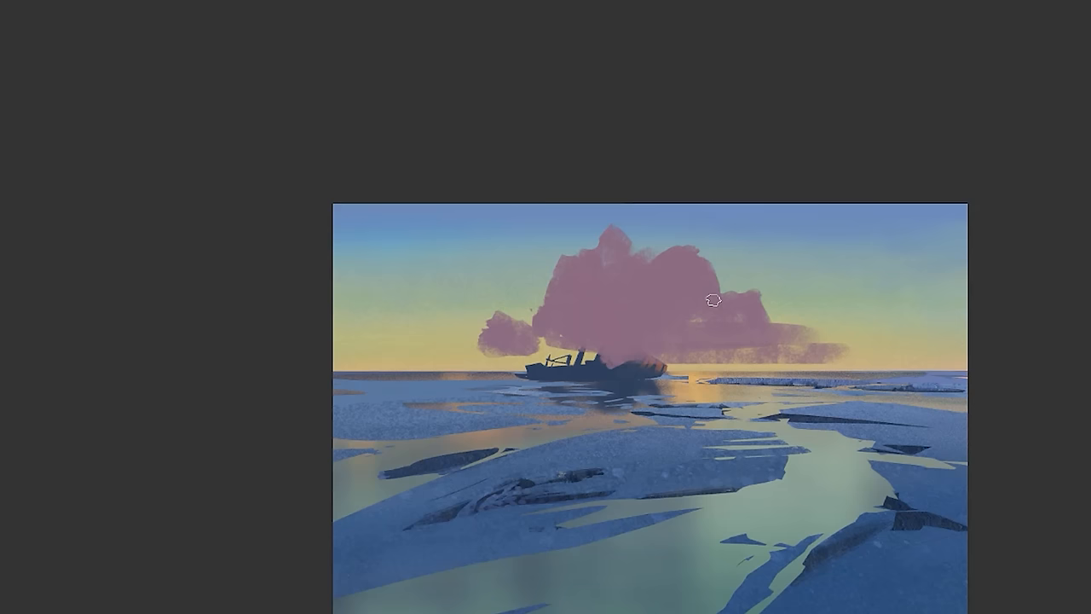
# - Stroke pink highlights onto the ship after the cloud is cleared from the sky
pyautogui.moveTo(713, 300); pyautogui.dragTo(690, 254)
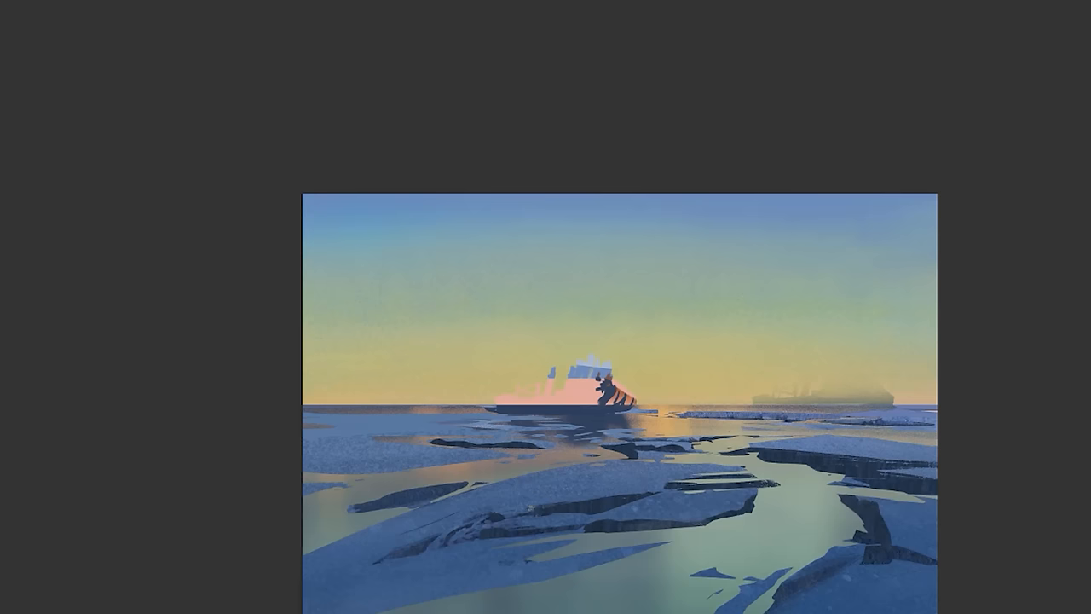
# - Content-Aware fill both selected ships away, then Flip Canvas Horizontal with the cloud layer showing
pyautogui.click(350, 456)
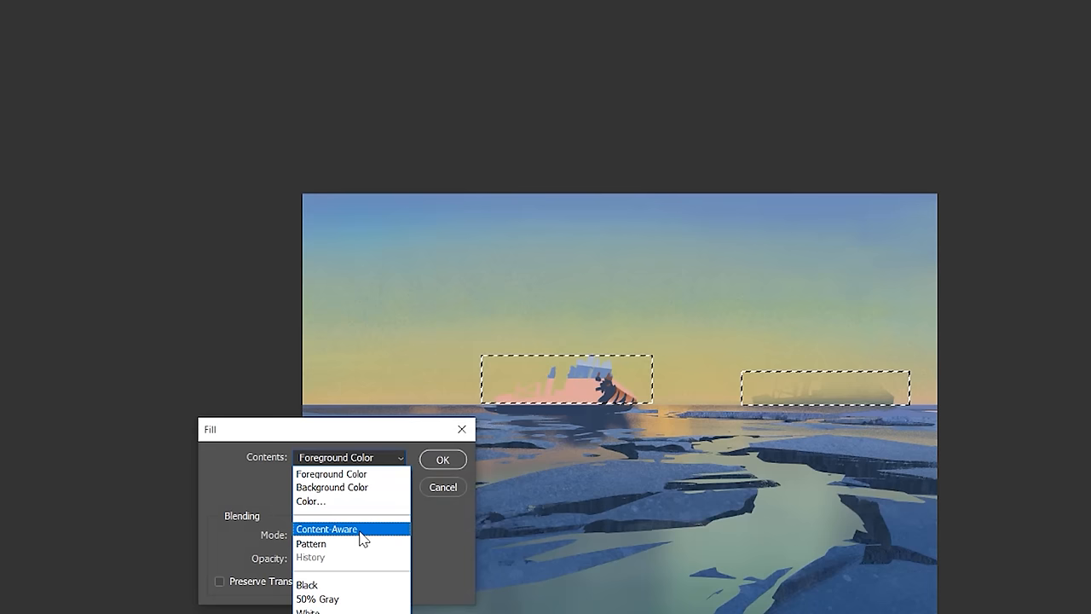
pyautogui.click(441, 458)
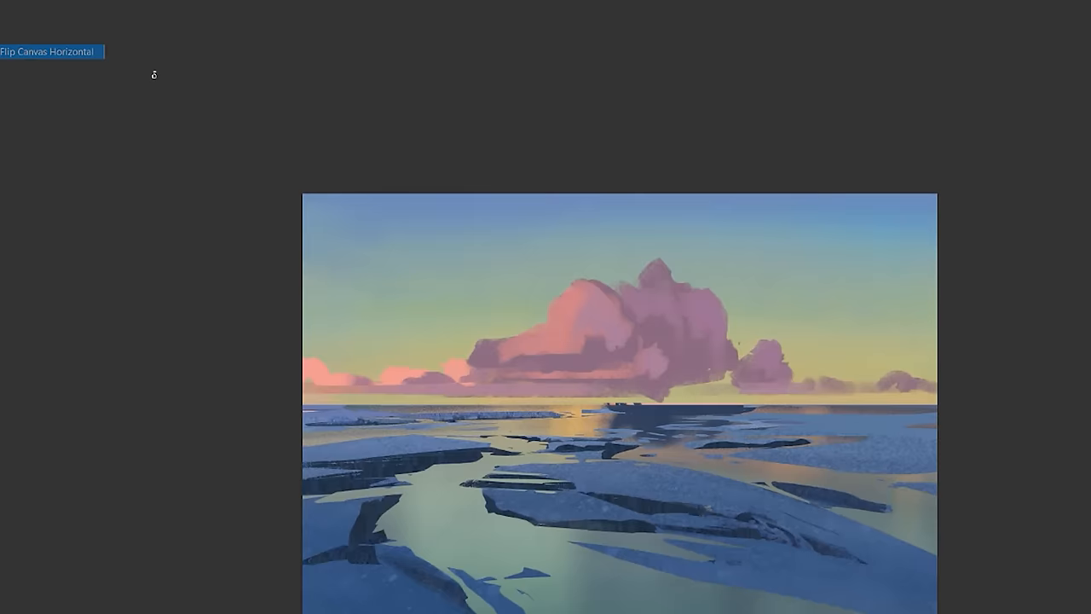
pyautogui.click(48, 51)
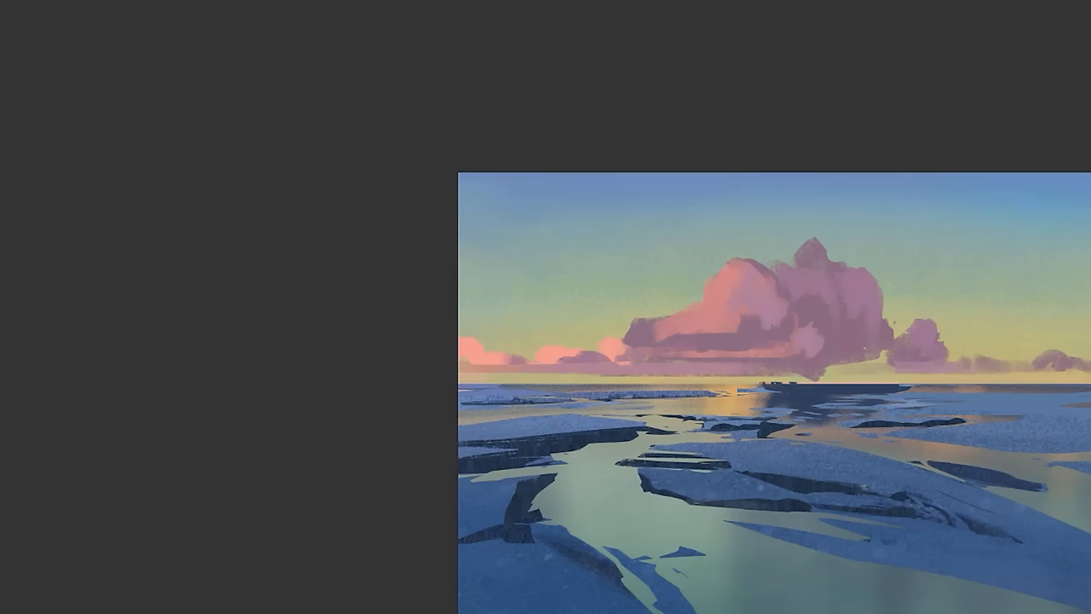